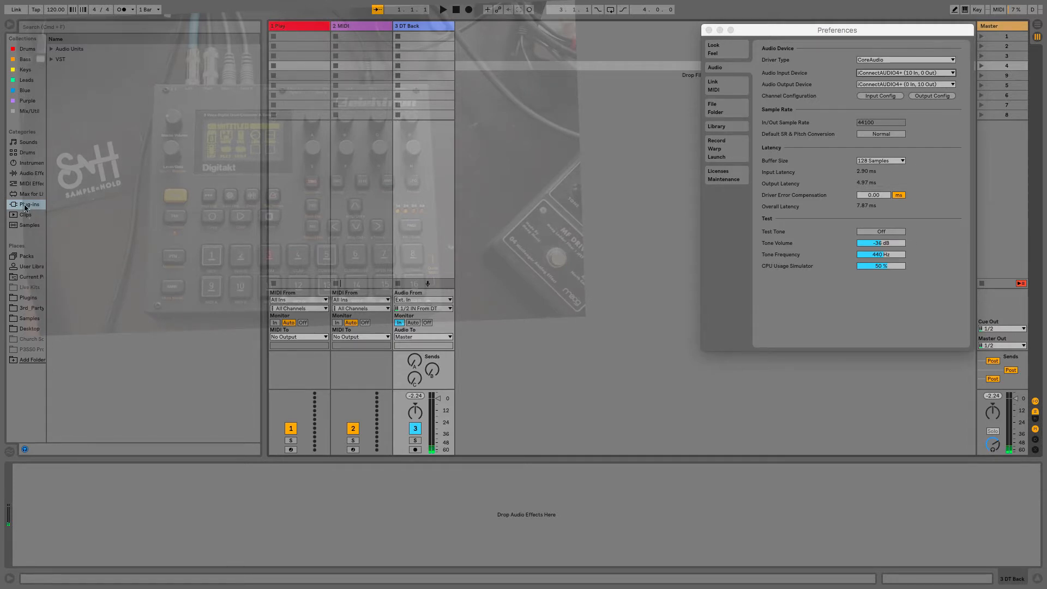
Find Captain Play among the VST plug-ins by searching 'cap' and load it onto track 1 Play.
left_click(52, 58)
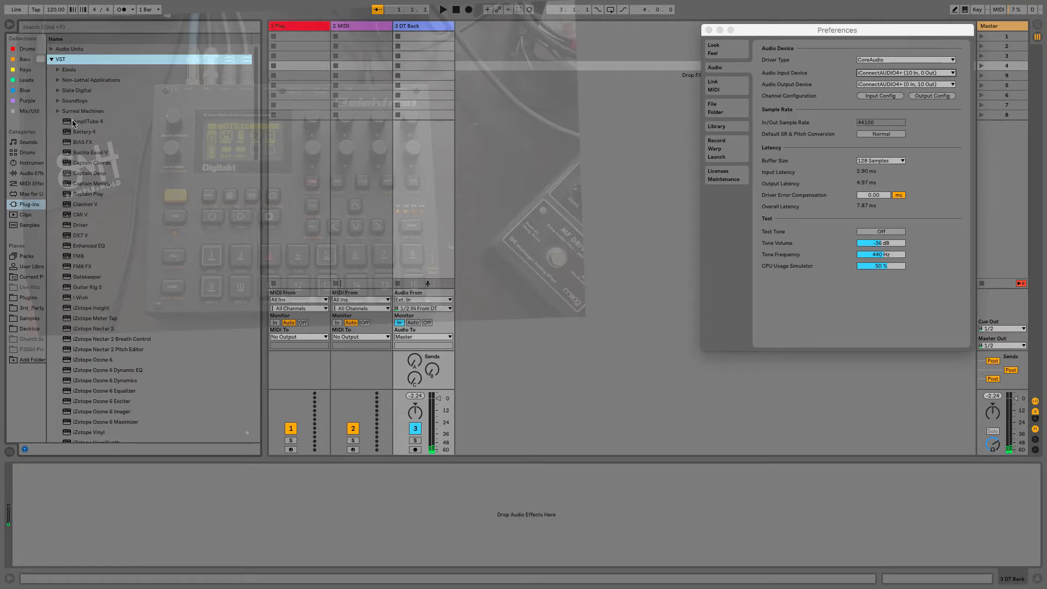
type("cap")
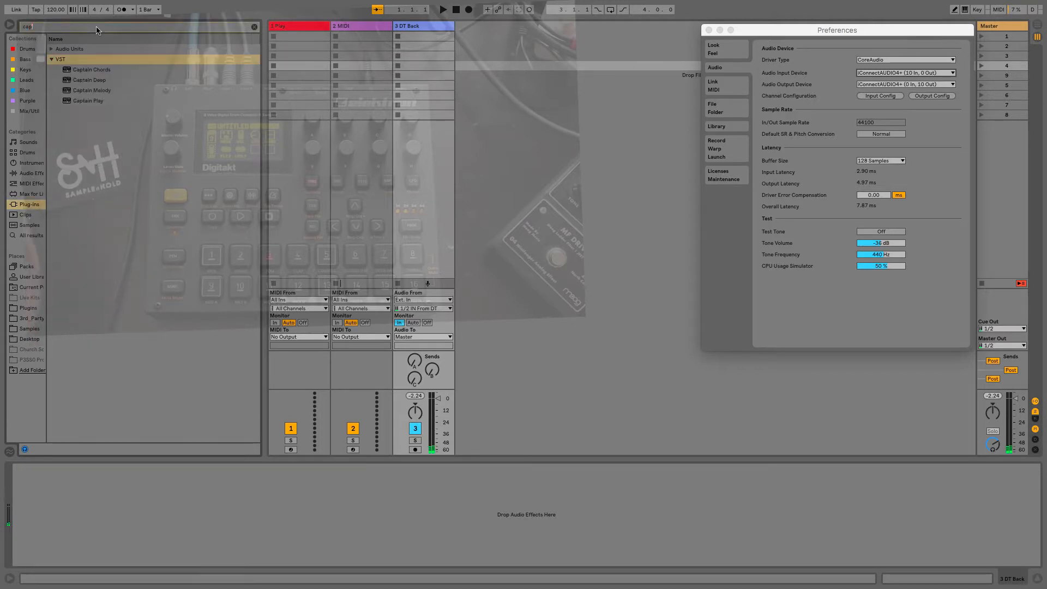
left_click(87, 101)
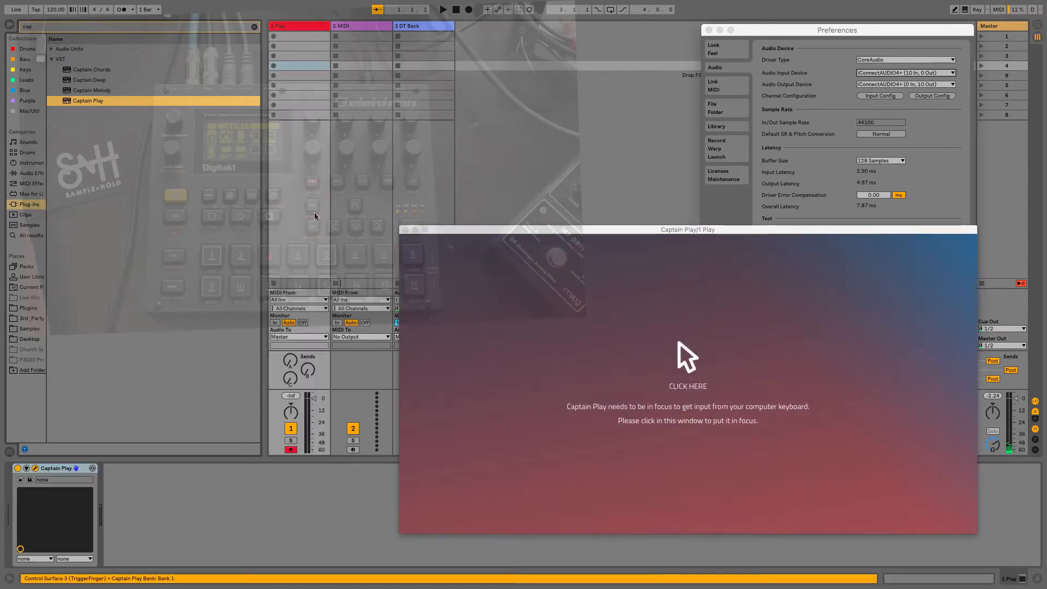
Switch Captain Play's scale from Minor to Major, confirm C Major, and start it.
left_click(688, 360)
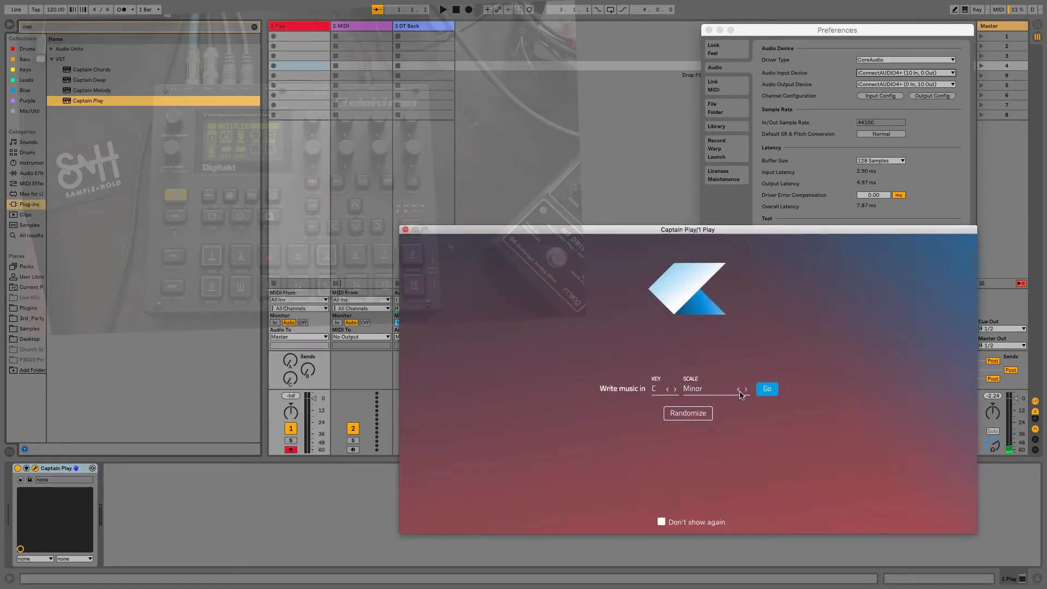
left_click(739, 389)
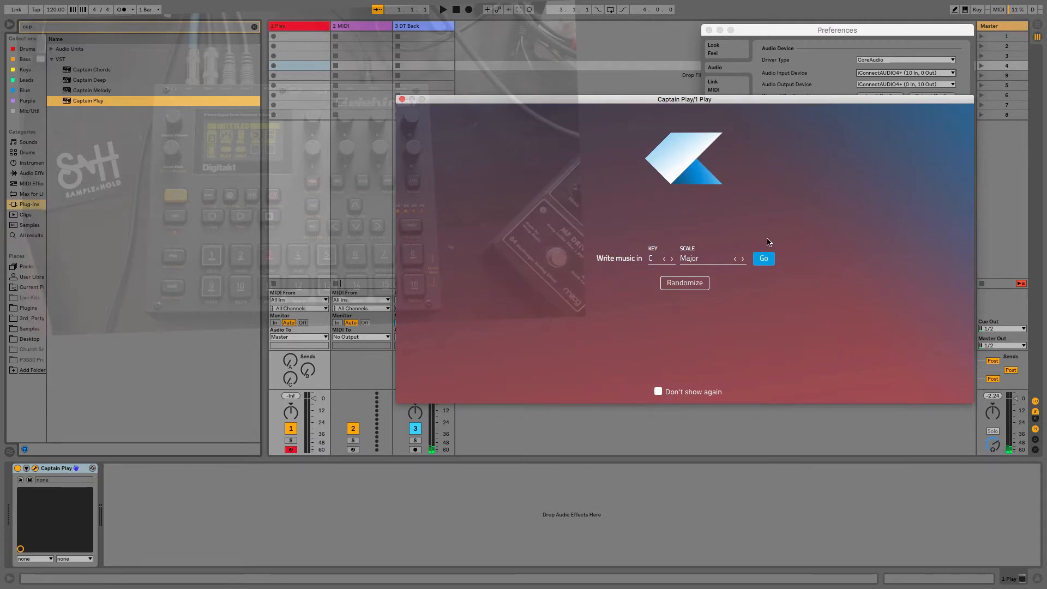
left_click(764, 258)
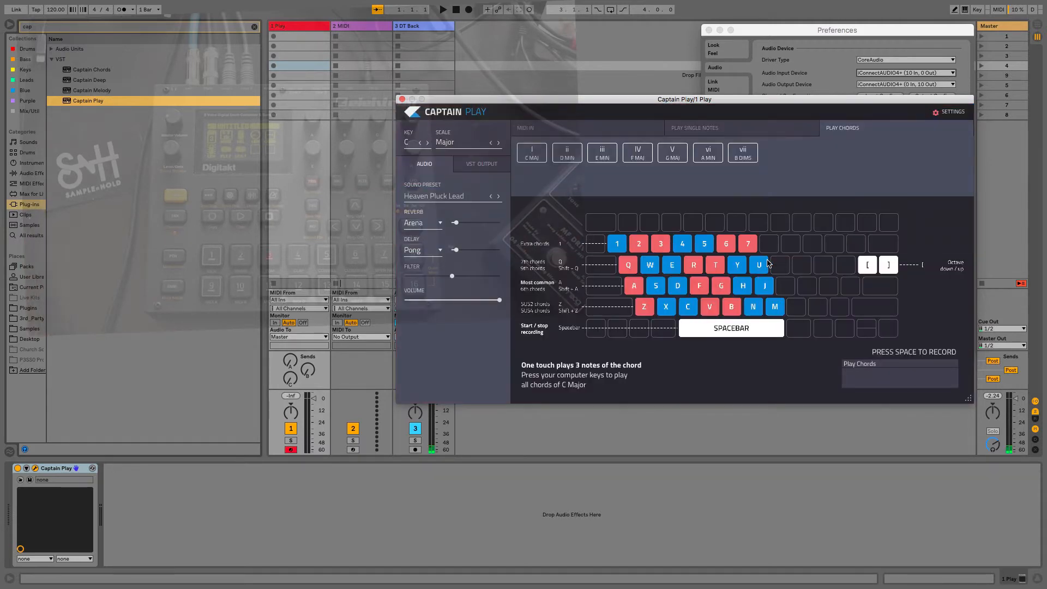
mouse_move(507, 225)
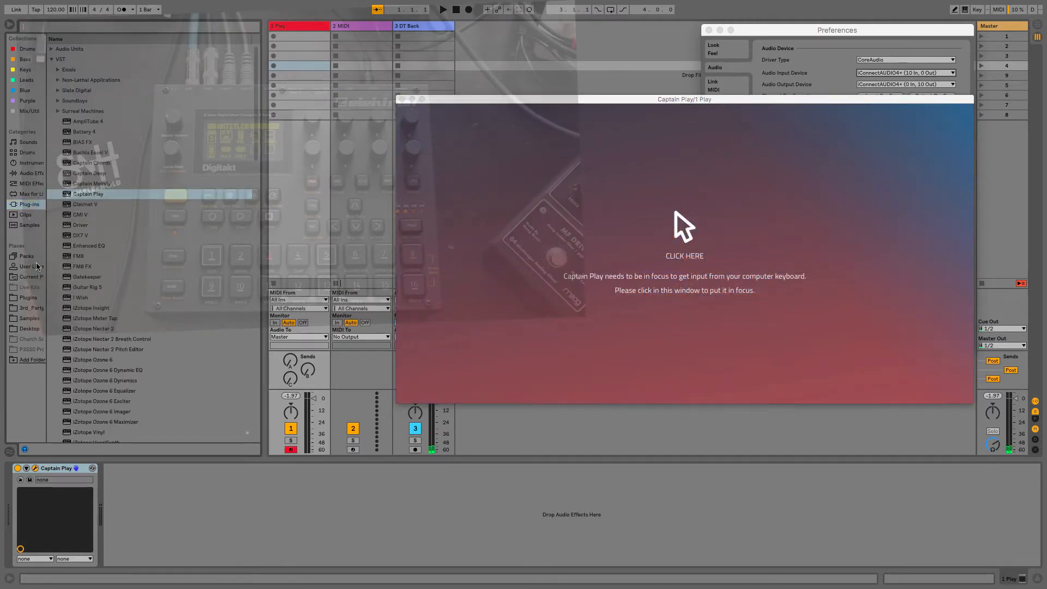
Search the Browser for 'br' to find the Breeze synth.
type("br")
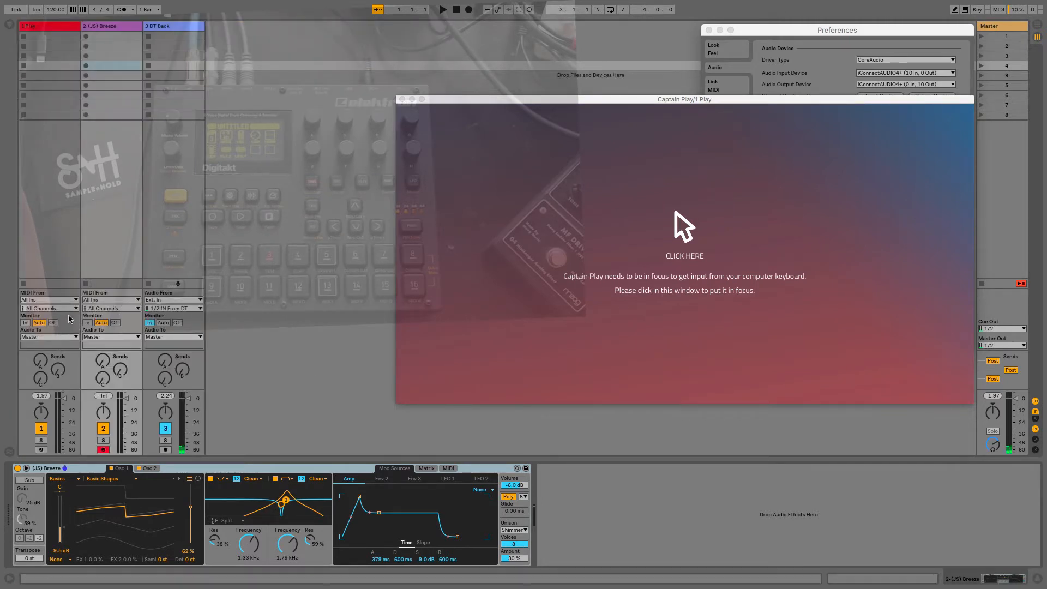
mouse_move(109, 300)
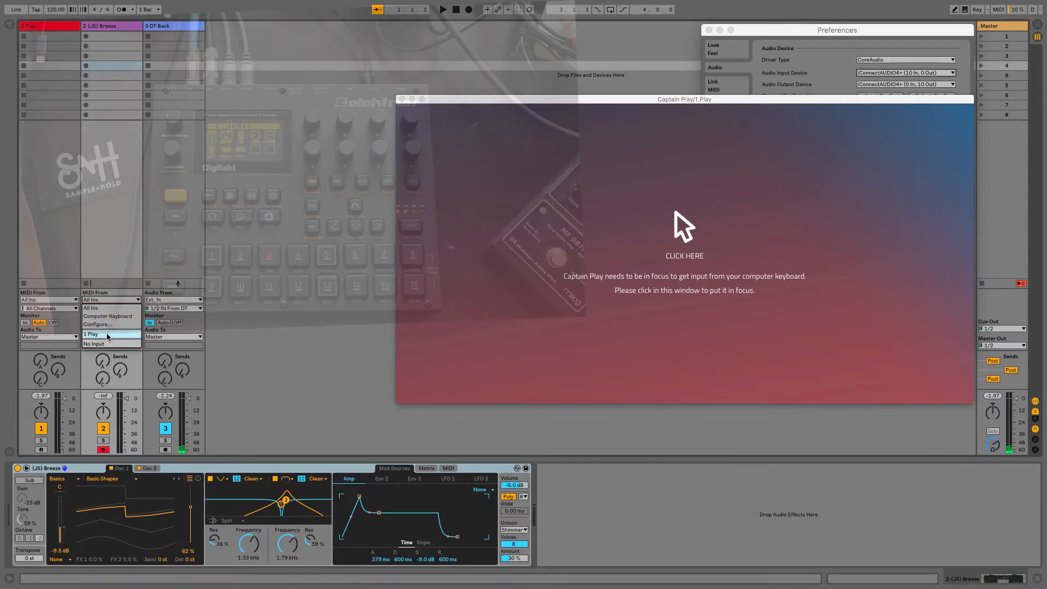
Set Breeze's MIDI From to 1 Play via Captain Play, and deactivate track 1.
left_click(91, 334)
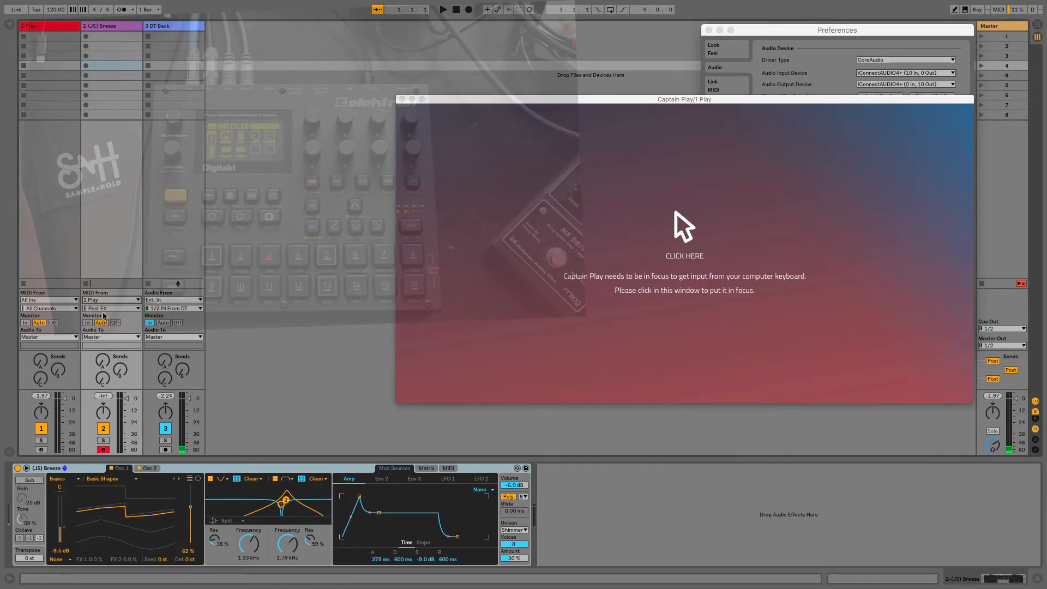
left_click(111, 308)
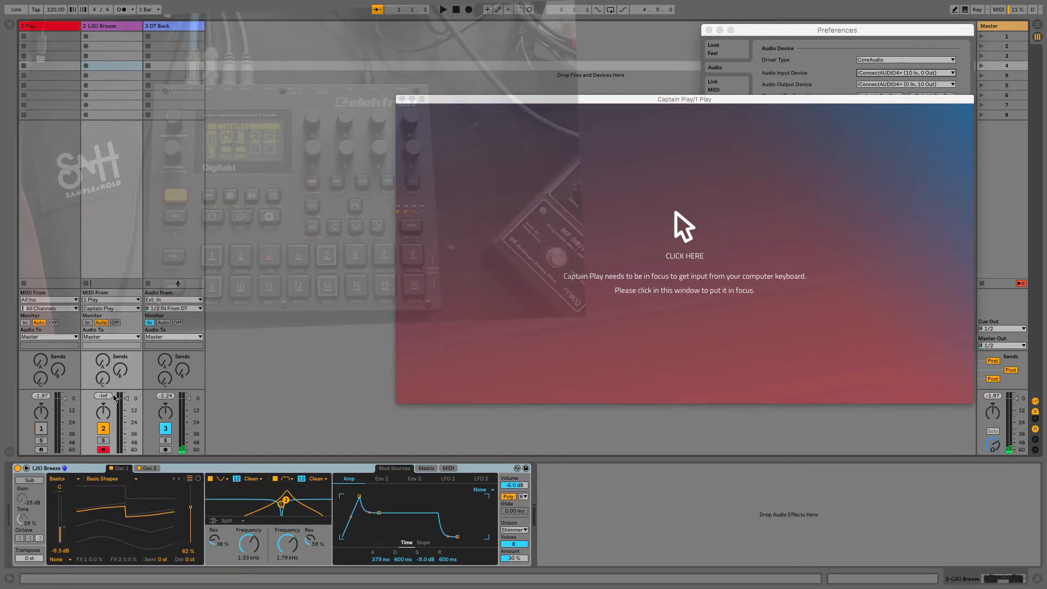
left_click(685, 233)
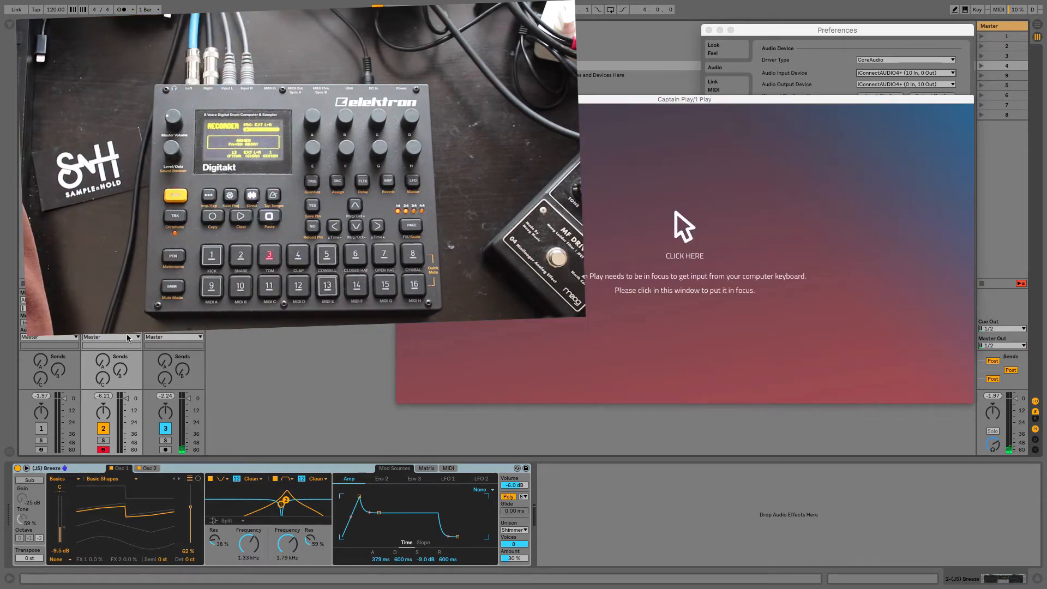
Route the Breeze track's Audio To Ext. Out, outputs 3/4 Out 2 DT.
left_click(112, 336)
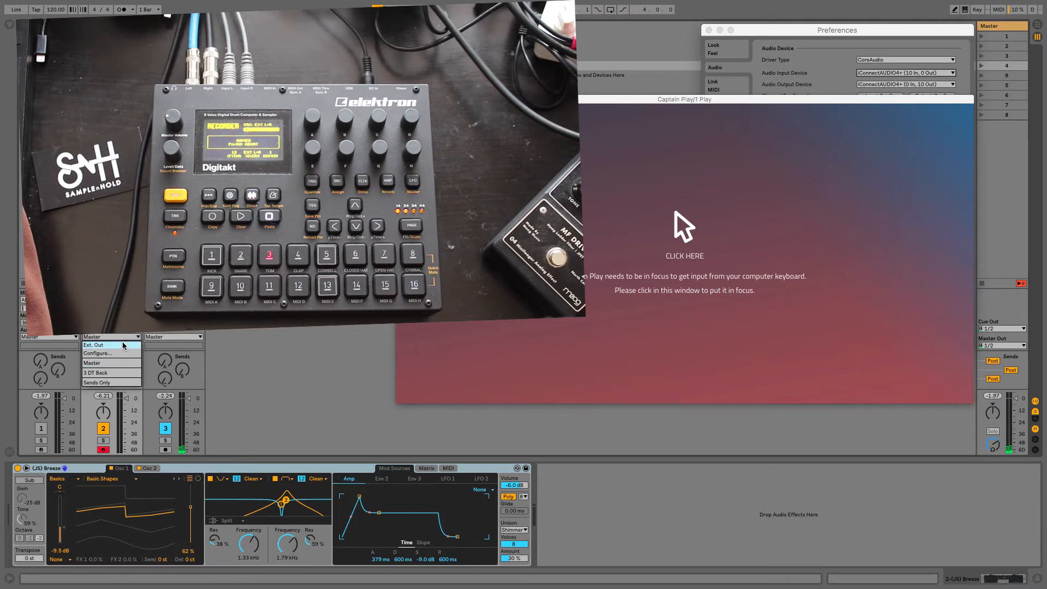
left_click(98, 344)
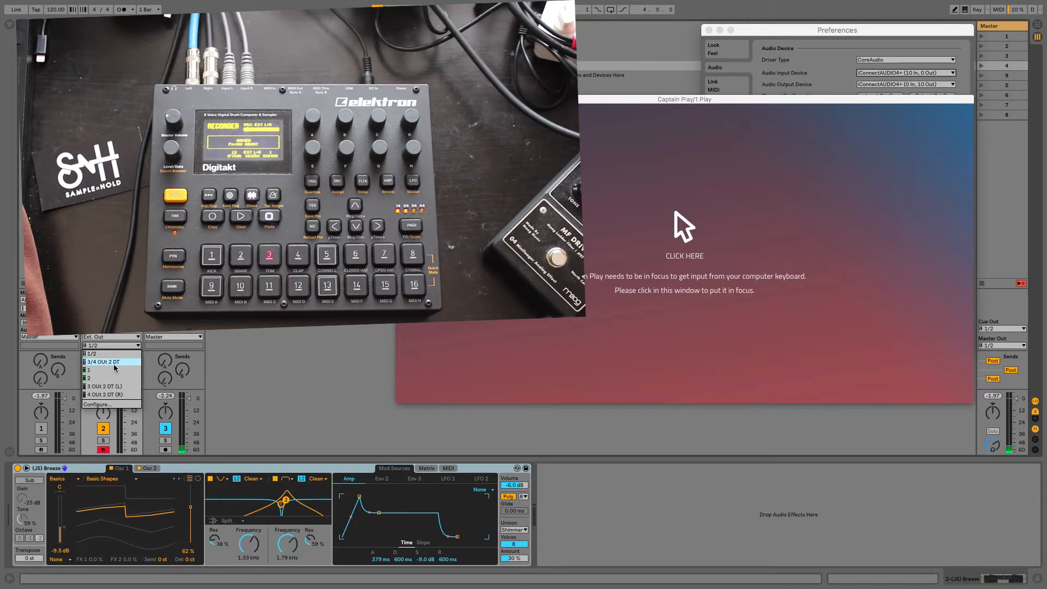
left_click(685, 235)
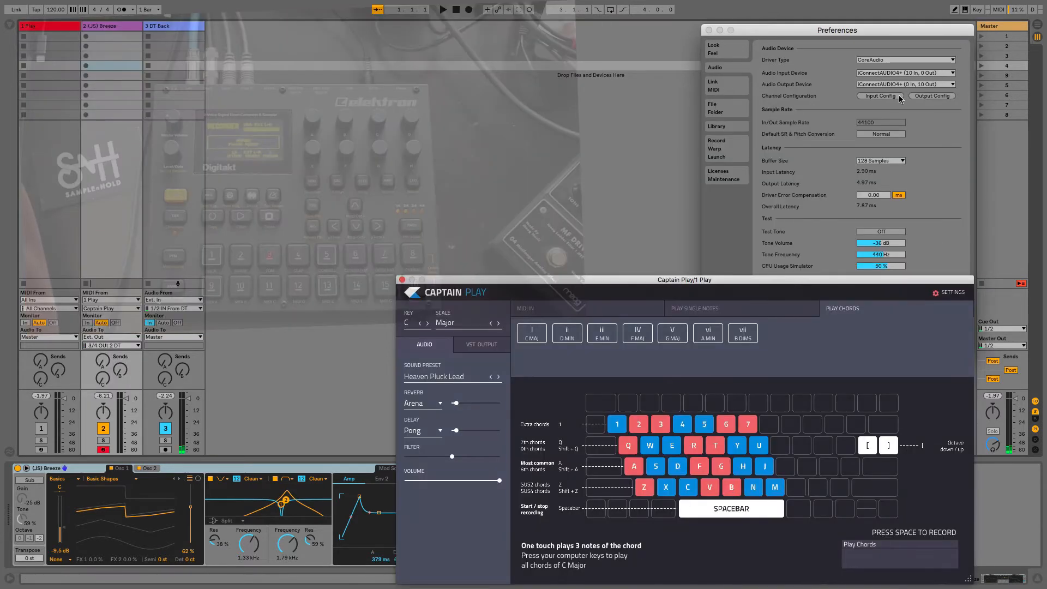
left_click(880, 95)
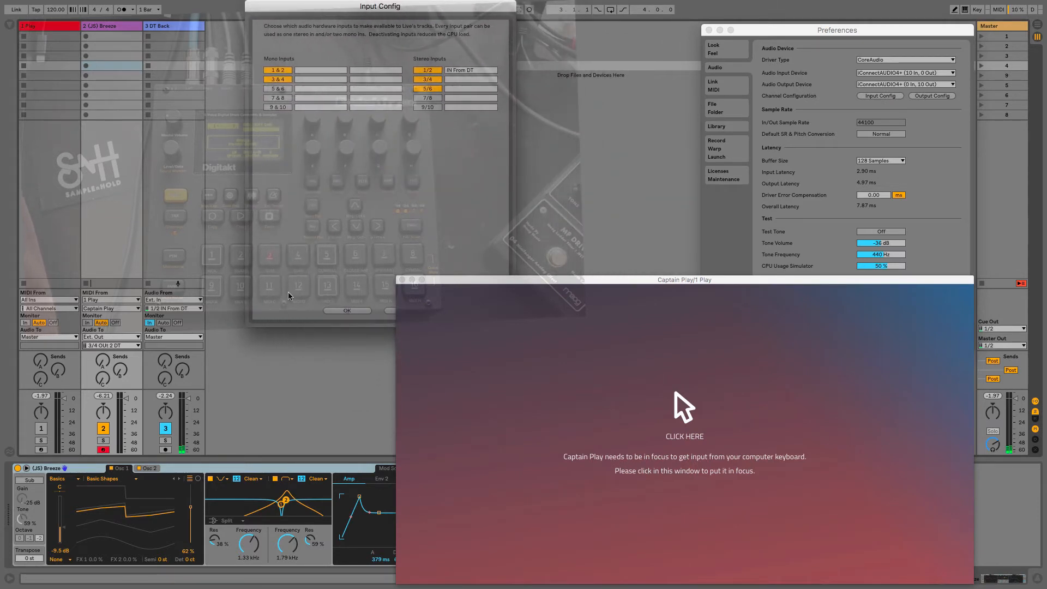
left_click(347, 310)
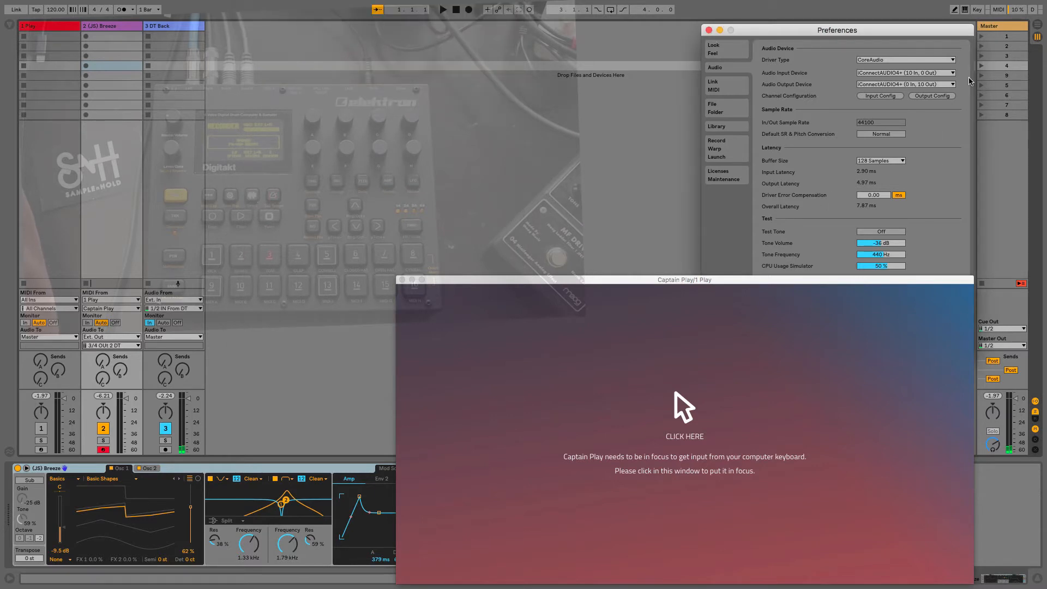
Return to the Captain Play window and give it keyboard focus again.
left_click(933, 96)
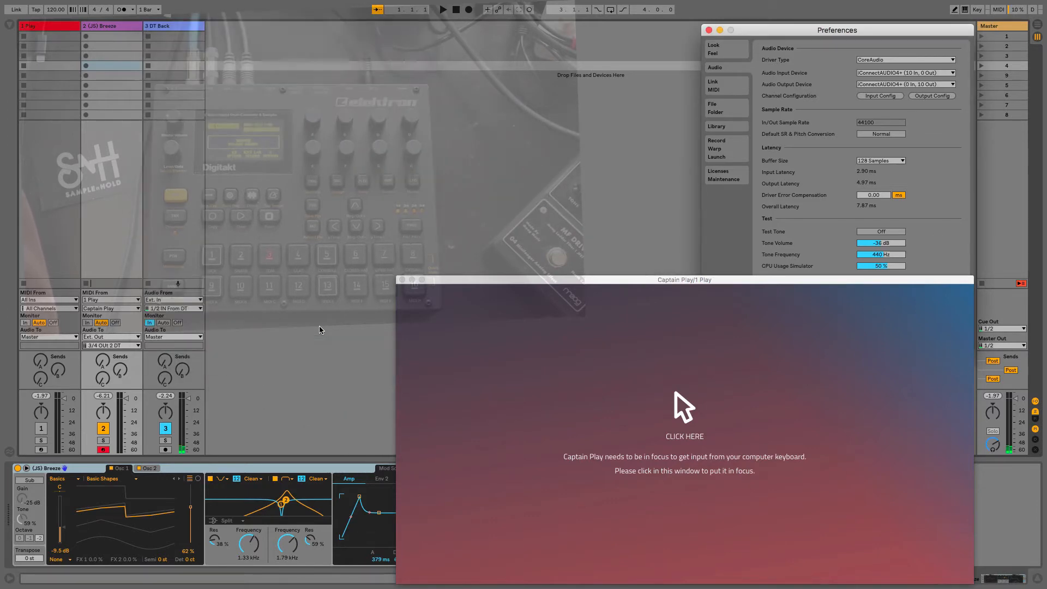
mouse_move(647, 233)
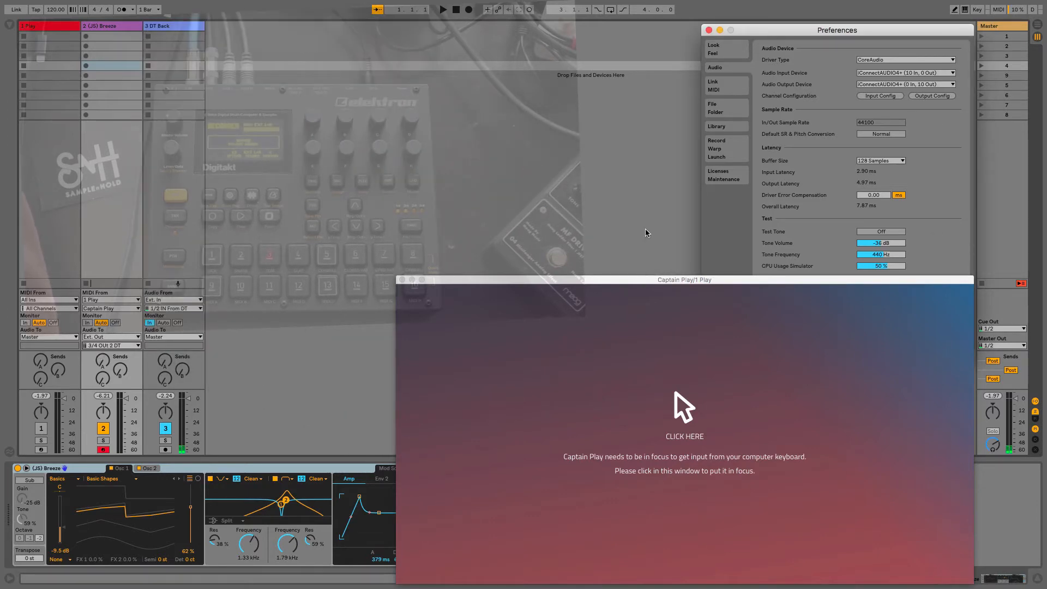
left_click(685, 418)
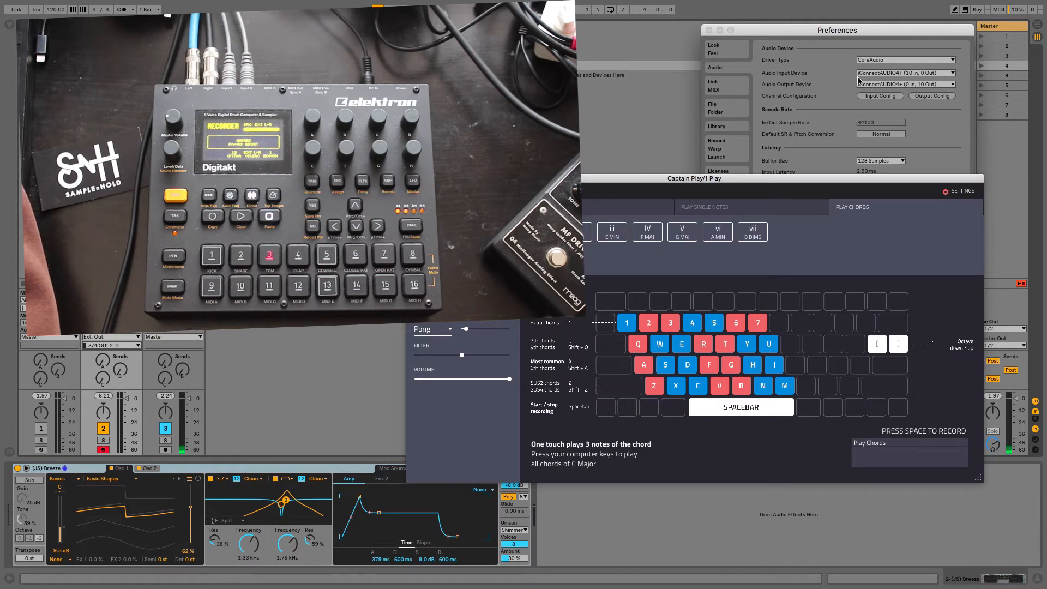